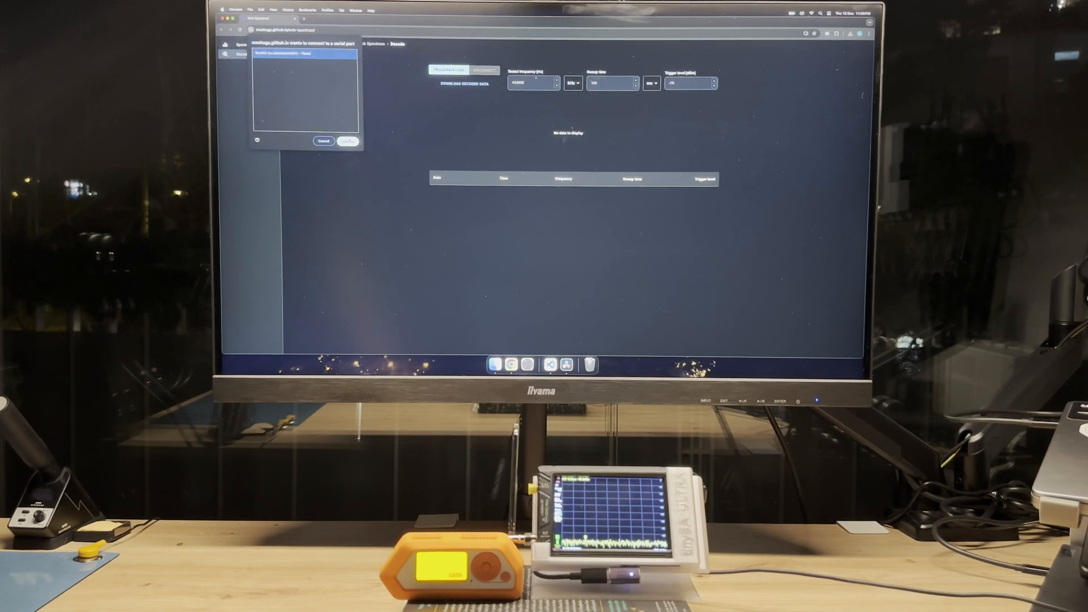
Select the TinySA Ultra serial port to connect the Decode page
click(346, 141)
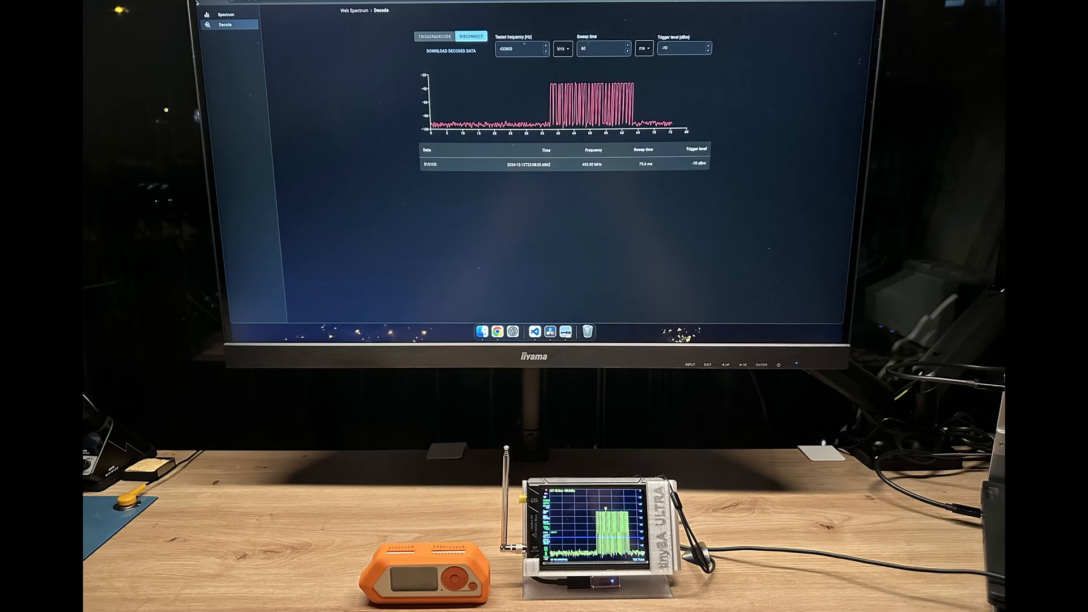